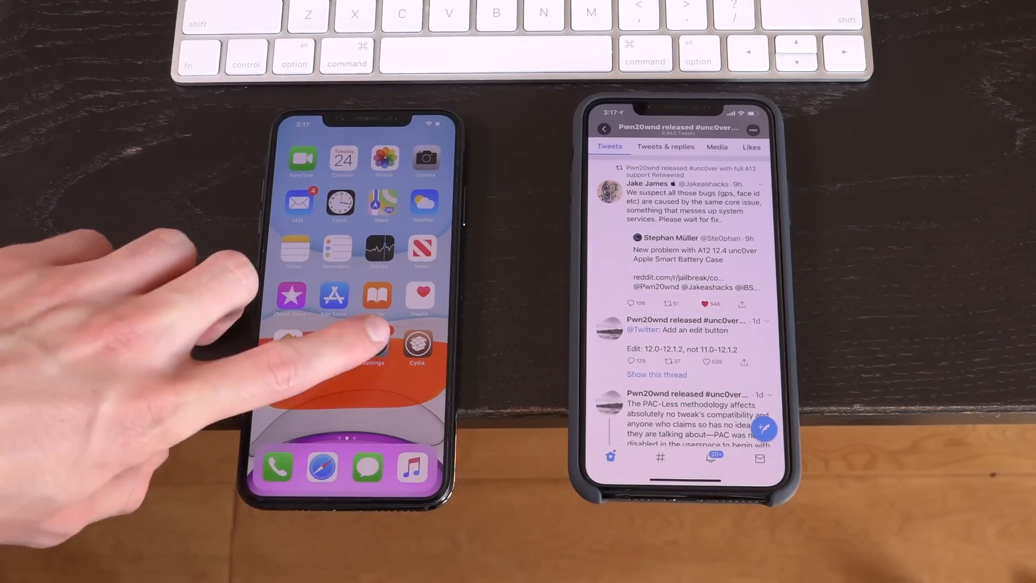
{"action": "left_click", "coordinate": [377, 347]}
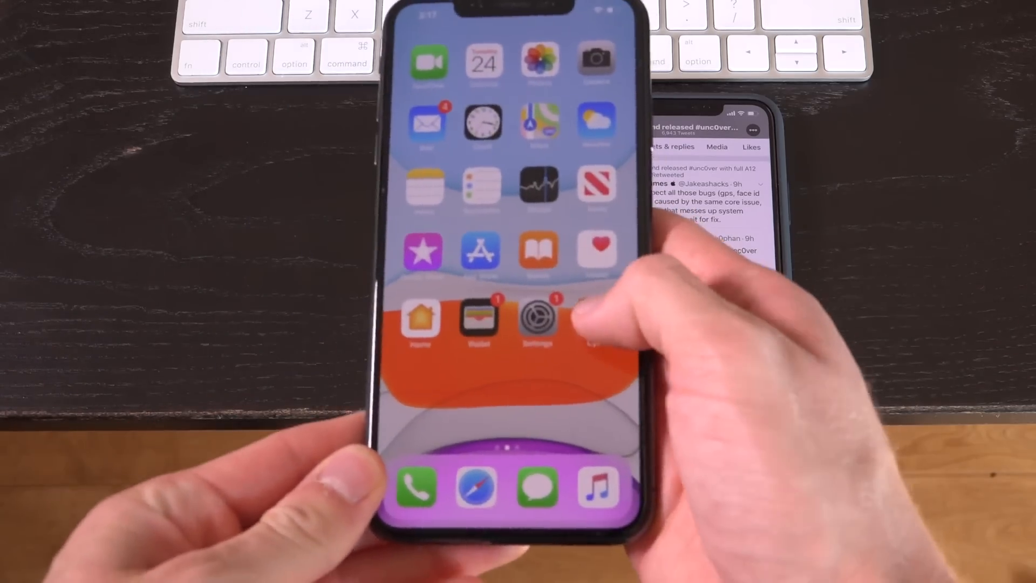
{"action": "left_click", "coordinate": [538, 319]}
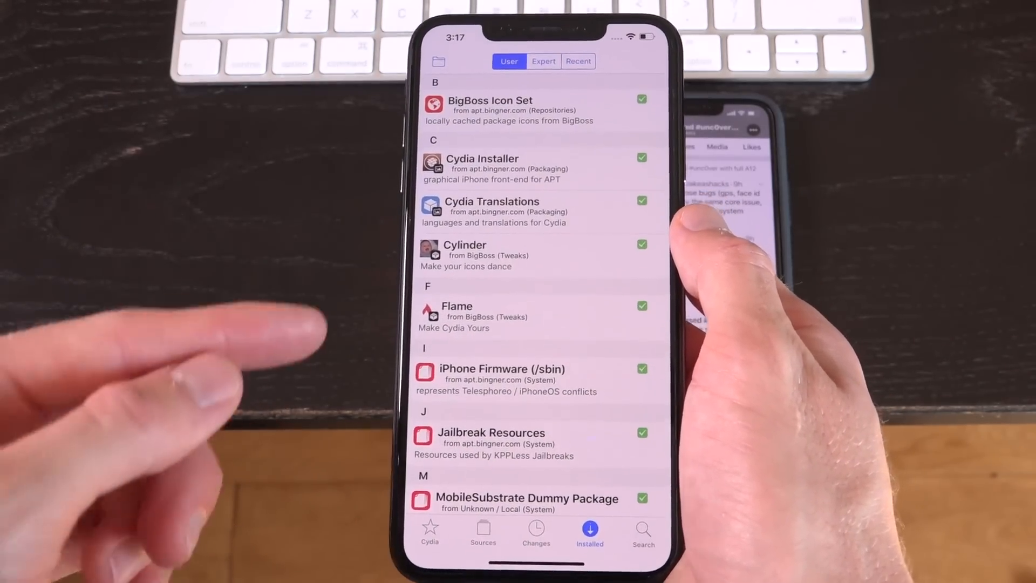
{"action": "scroll", "scroll_direction": "down", "scroll_amount": 3}
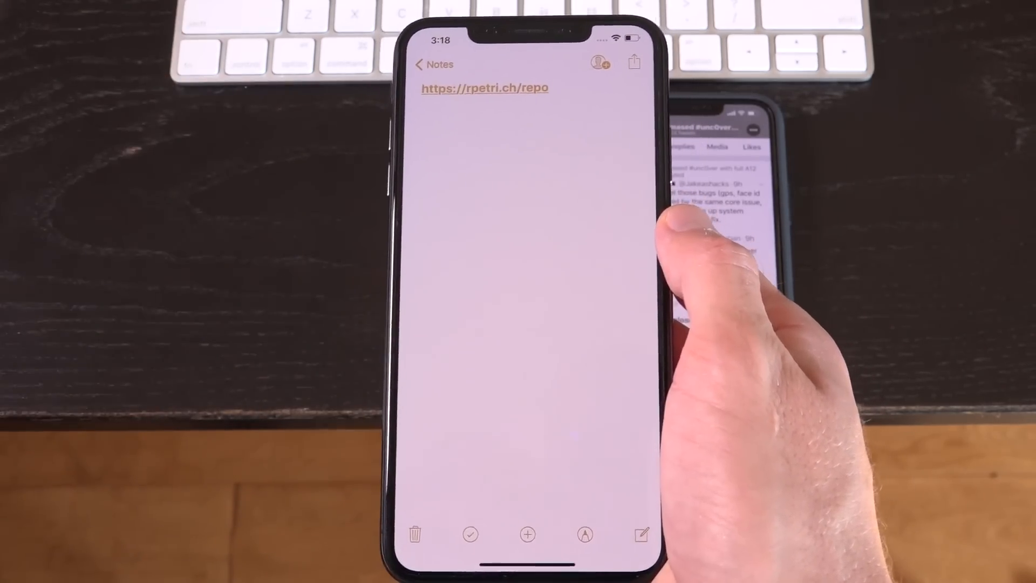
{"action": "left_click", "coordinate": [484, 88]}
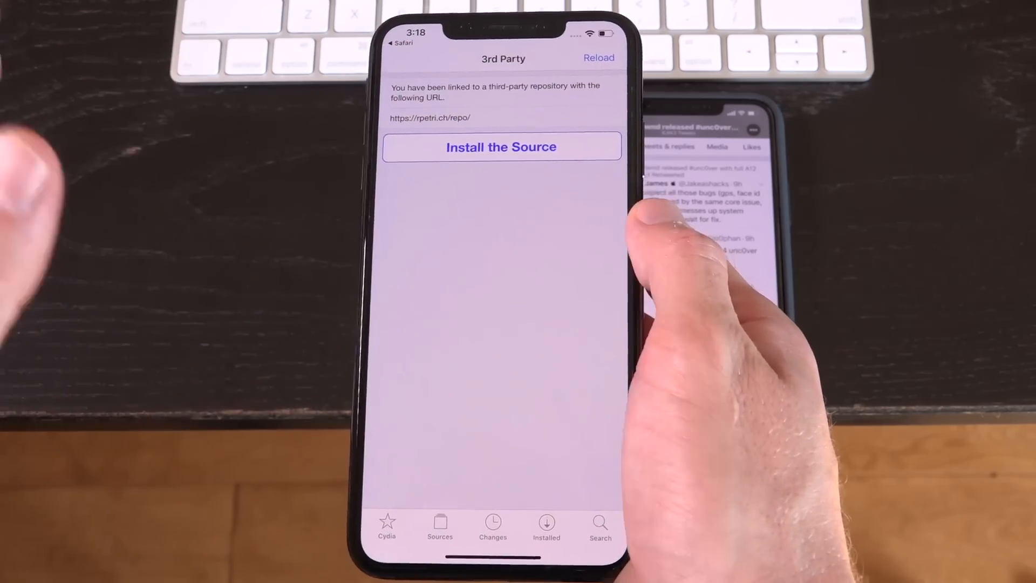
{"action": "left_click", "coordinate": [501, 147]}
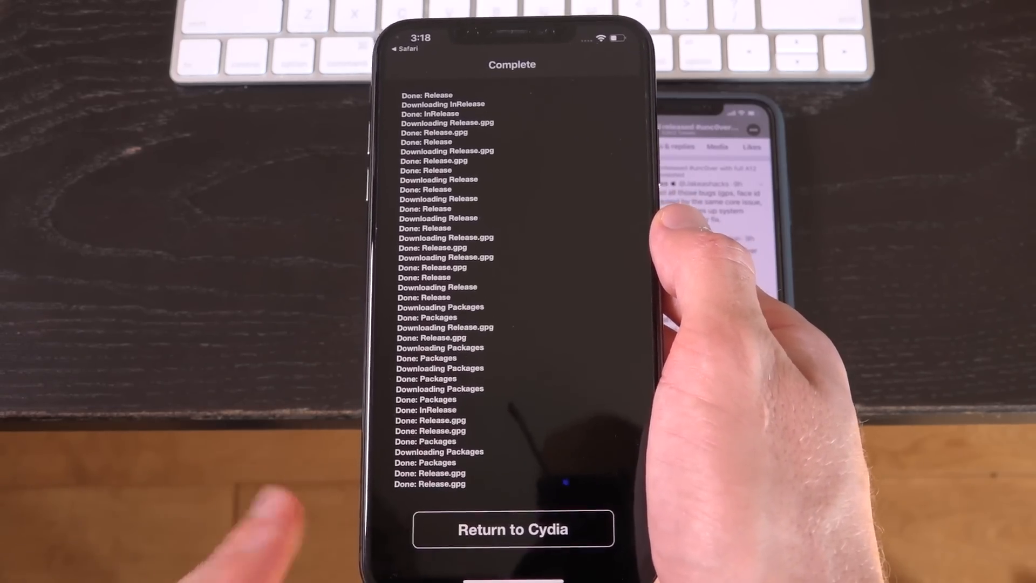
Step: Queue the PreferenceLoader upgrade from Cydia's Changes list via Modify > Upgrade
{"action": "left_click", "coordinate": [513, 529]}
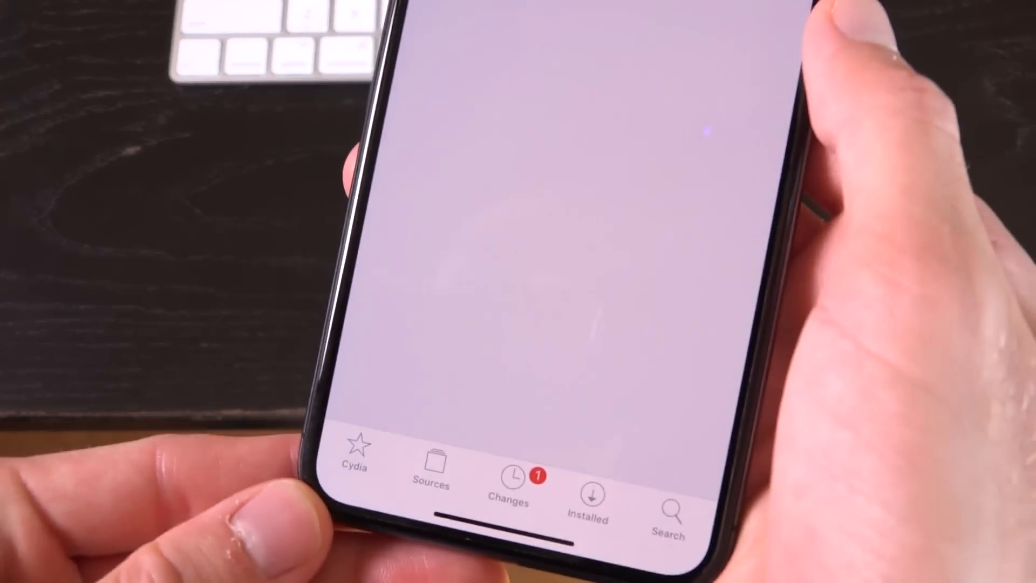
{"action": "left_click", "coordinate": [509, 473]}
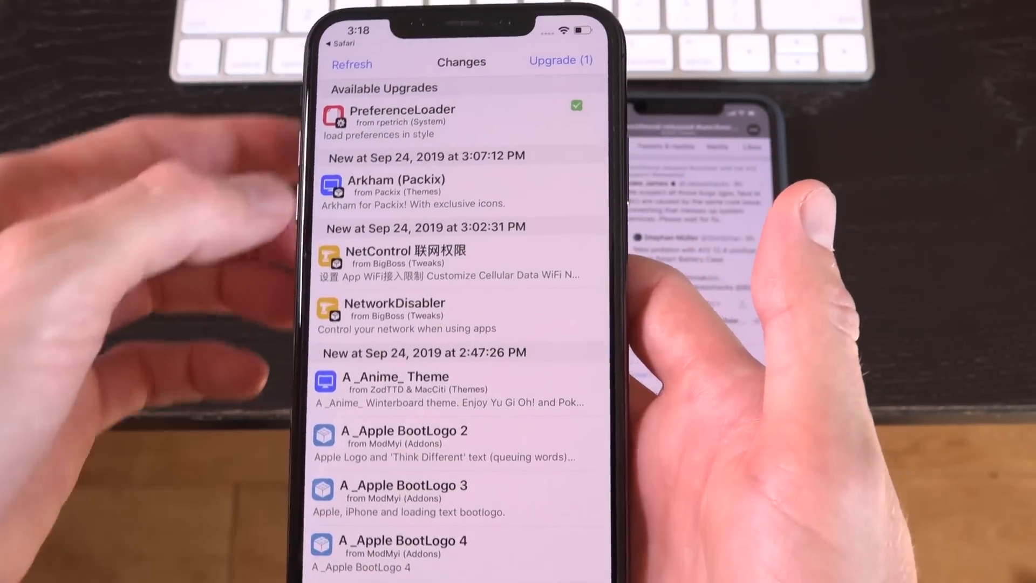
{"action": "left_click", "coordinate": [402, 122]}
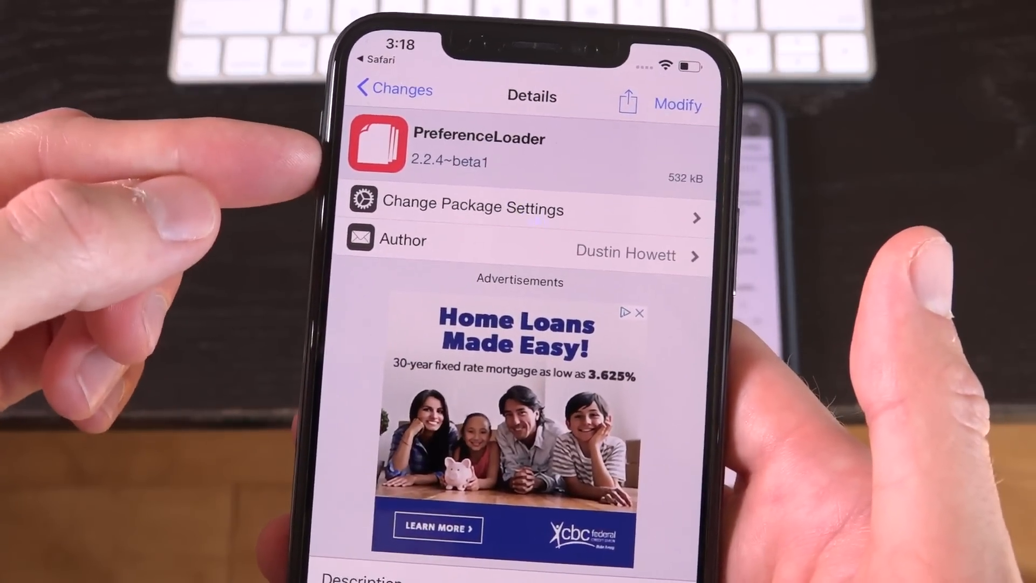
{"action": "left_click", "coordinate": [677, 104]}
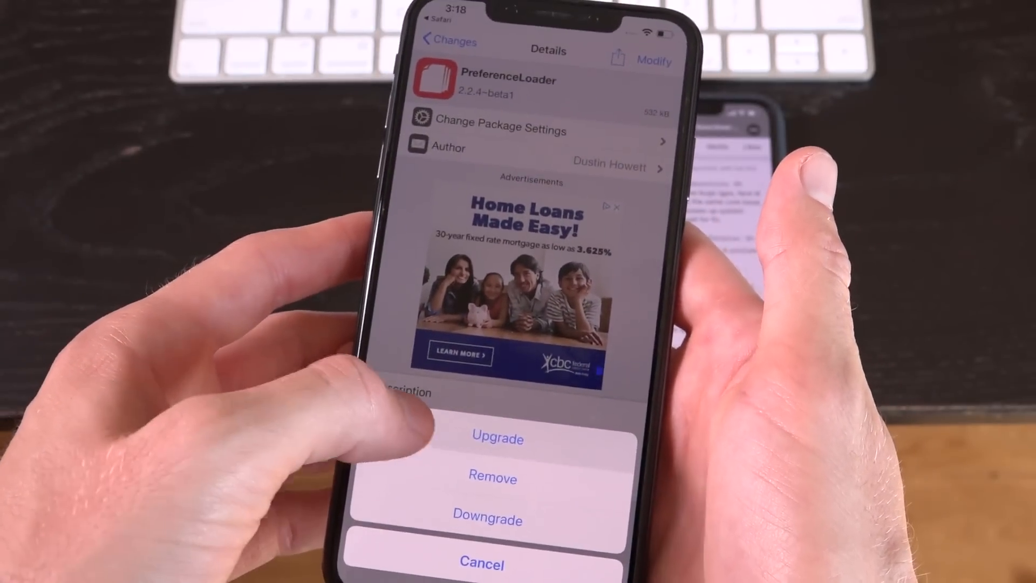
{"action": "left_click", "coordinate": [497, 439]}
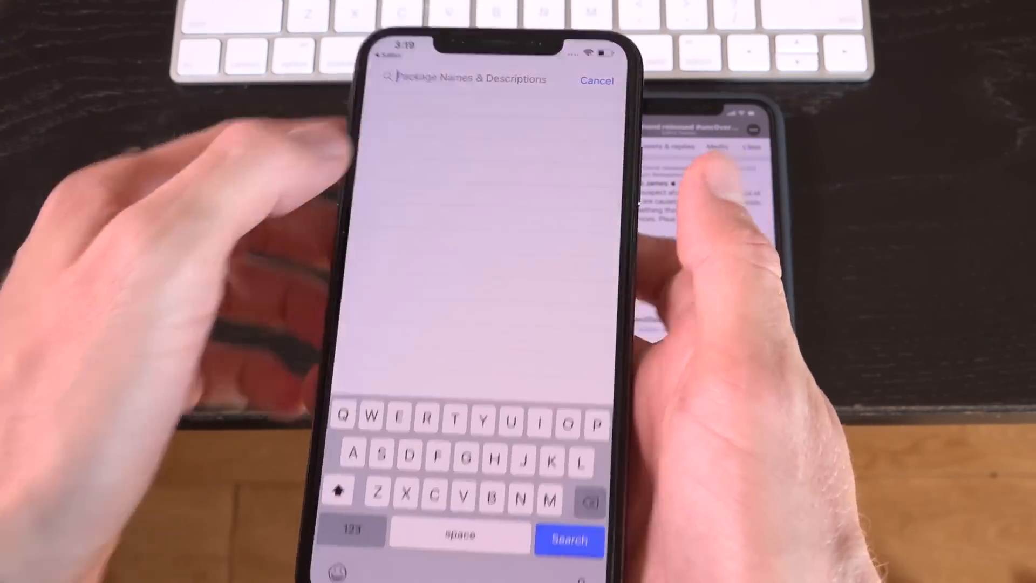
Step: Search 'Rocket', install RocketBootstrap with the PreferenceLoader upgrade, and restart SpringBoard
{"action": "type", "text": "Rocketb"}
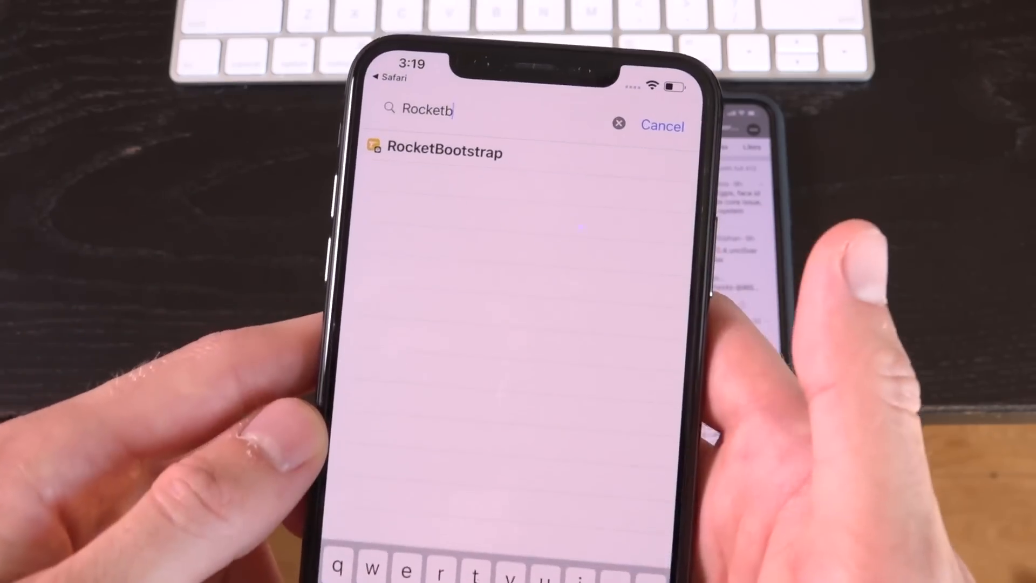
{"action": "left_click", "coordinate": [445, 153]}
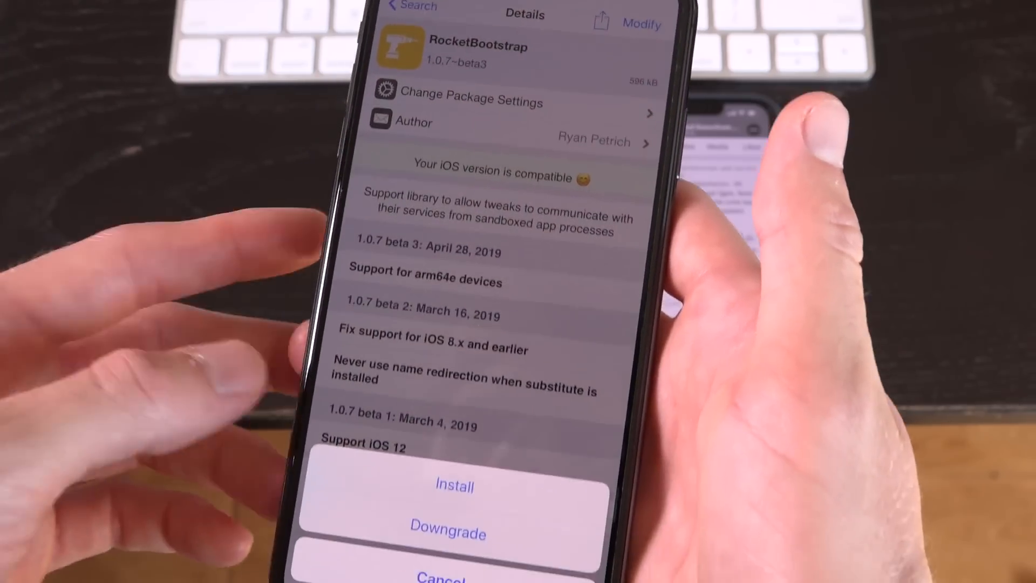
{"action": "left_click", "coordinate": [454, 485]}
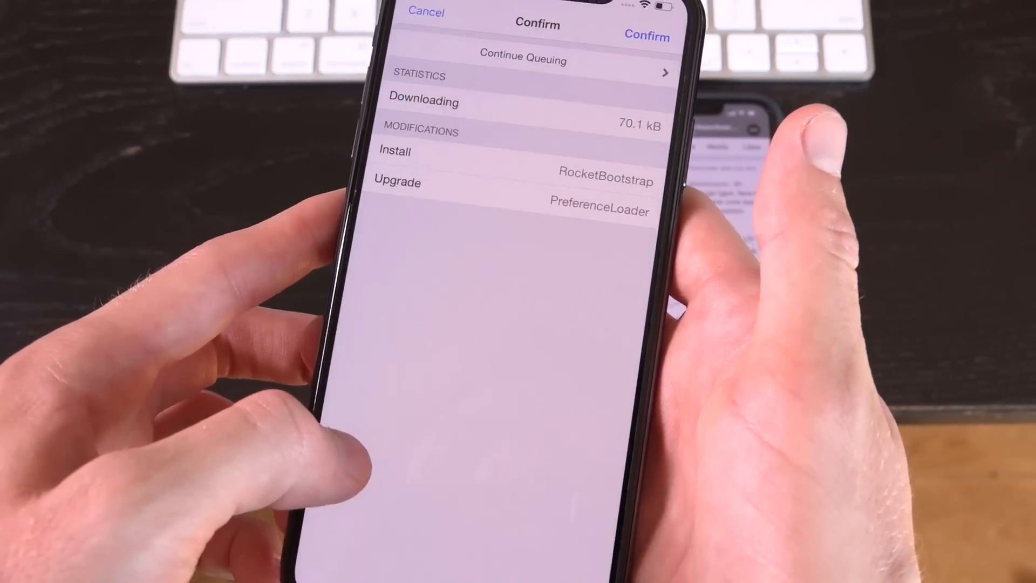
{"action": "left_click", "coordinate": [647, 35]}
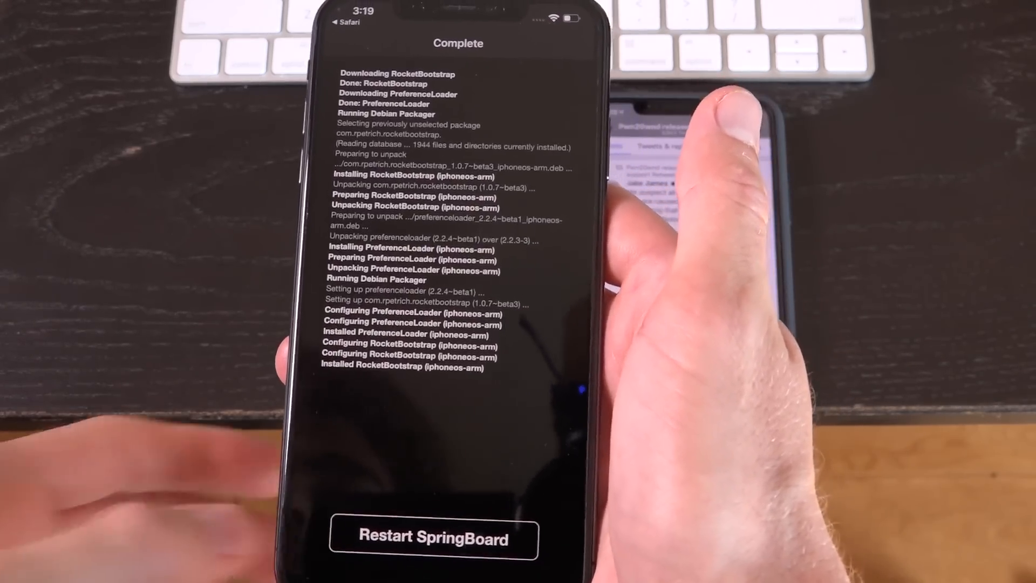
{"action": "left_click", "coordinate": [434, 537]}
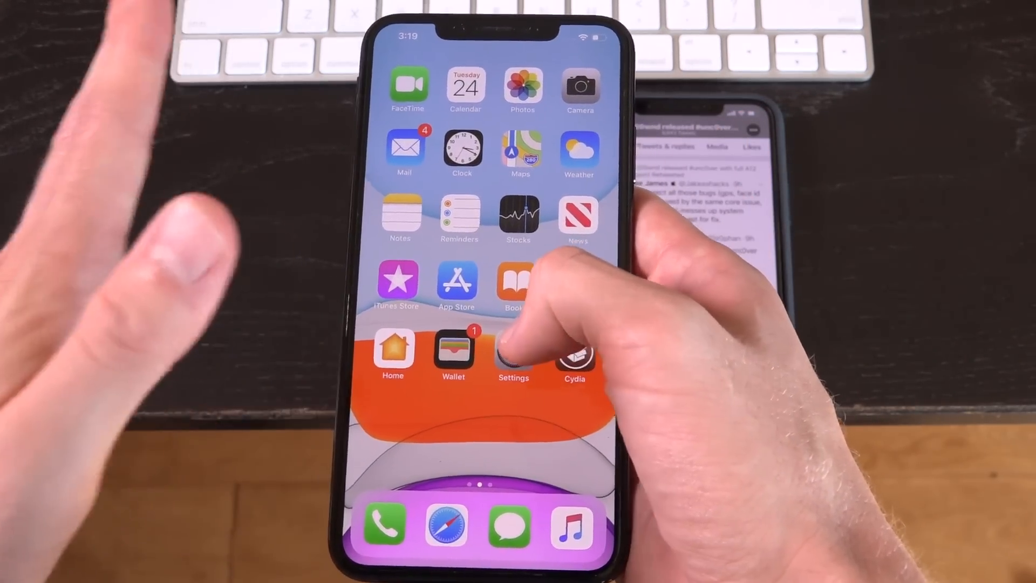
Step: Open the SwipeForMore panel in Settings and confirm its options load
{"action": "left_click", "coordinate": [513, 353]}
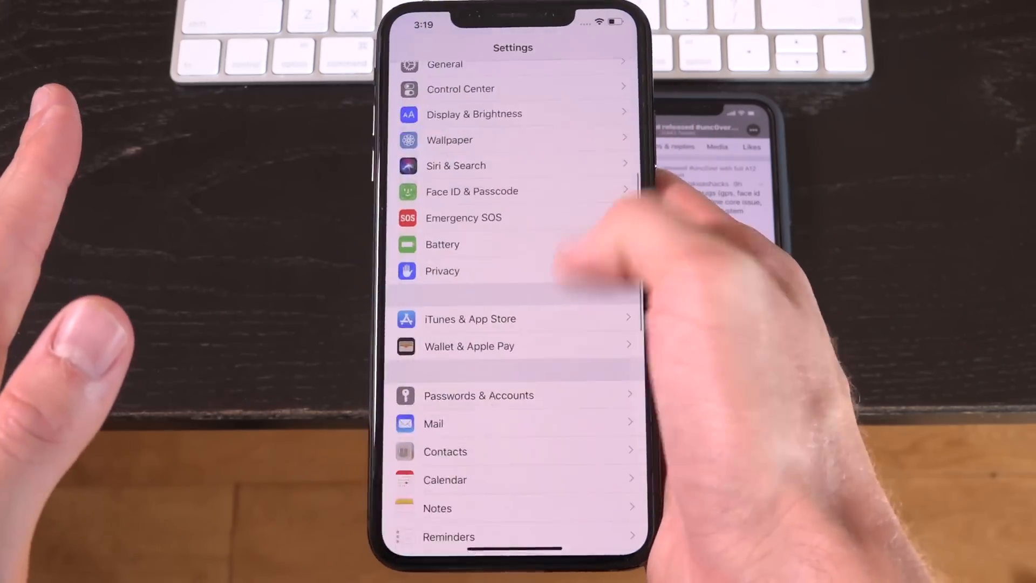
{"action": "scroll", "scroll_direction": "down", "scroll_amount": 3}
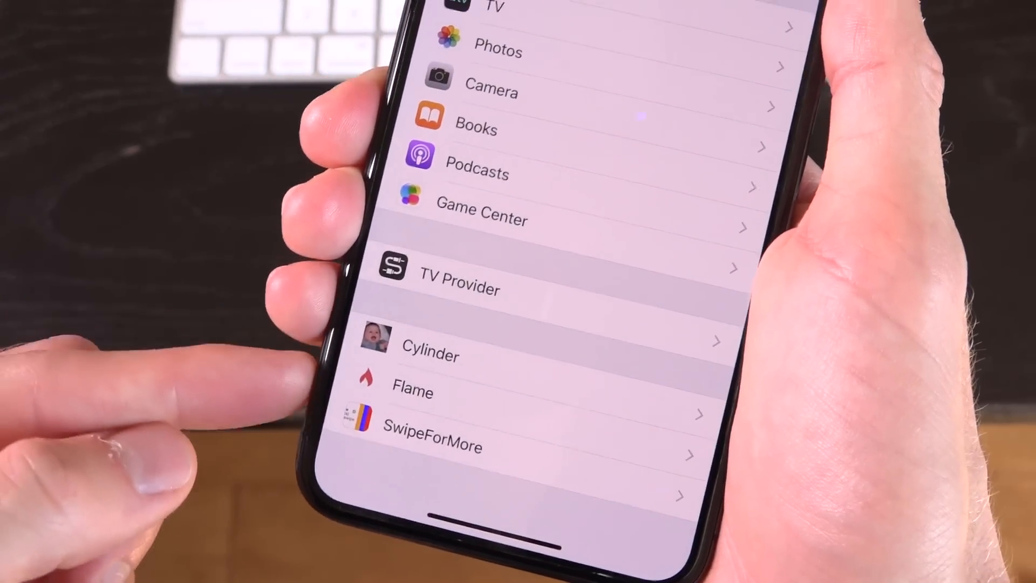
{"action": "left_click", "coordinate": [431, 445]}
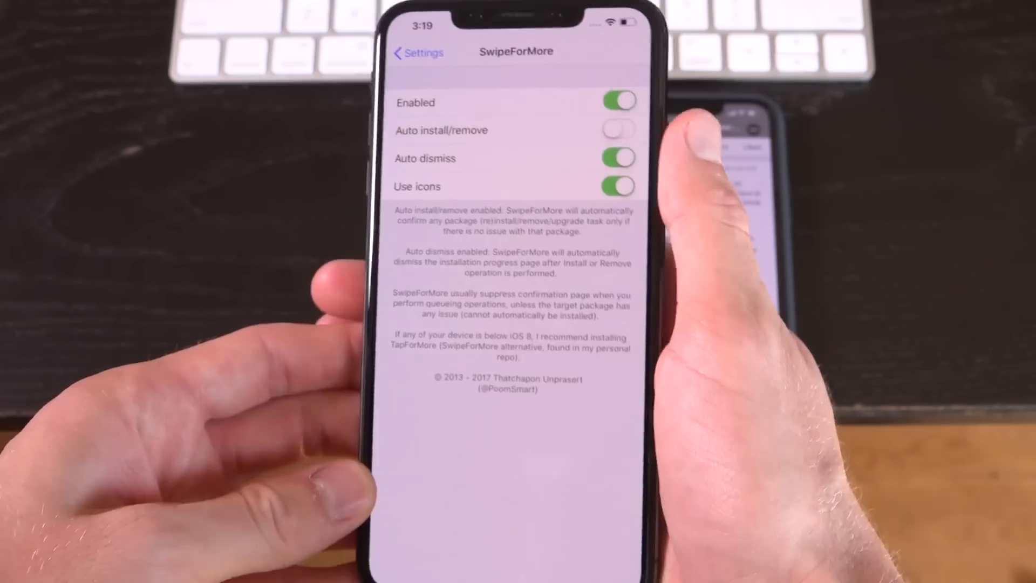
{"action": "left_click", "coordinate": [416, 53]}
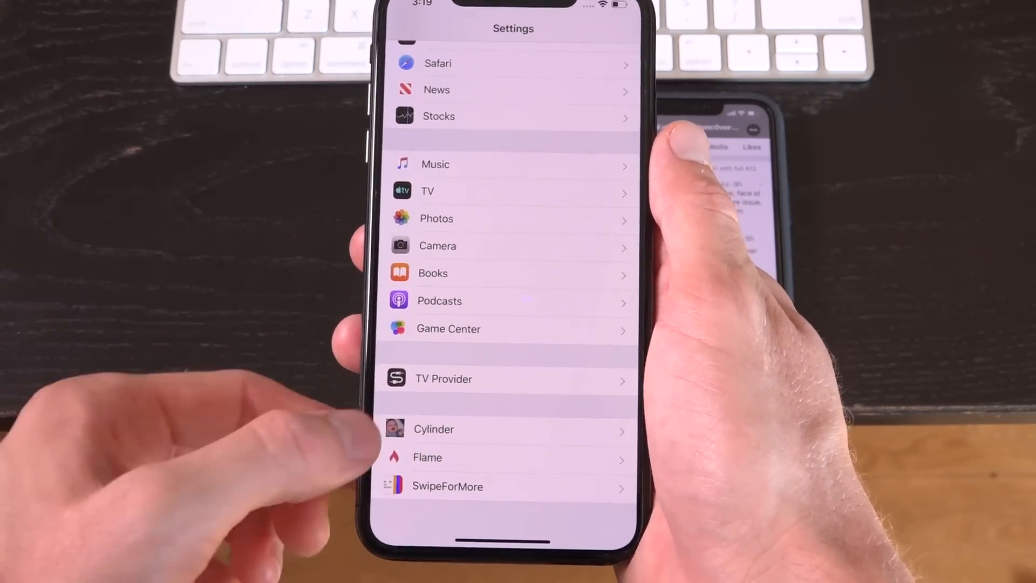
Step: Open the Cylinder and Flame panels, which show preference-bundle loading errors
{"action": "left_click", "coordinate": [433, 429]}
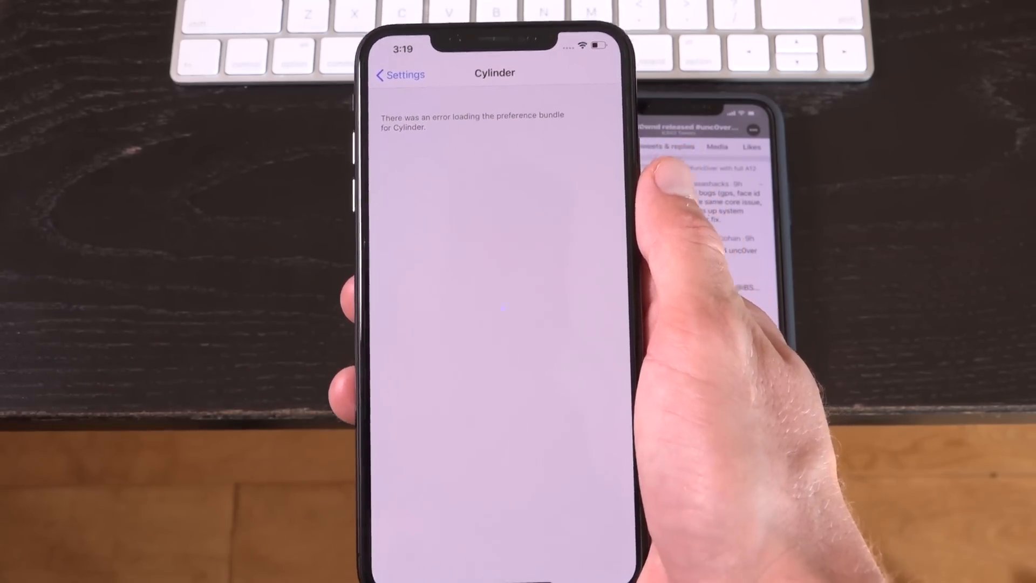
{"action": "left_click", "coordinate": [399, 74]}
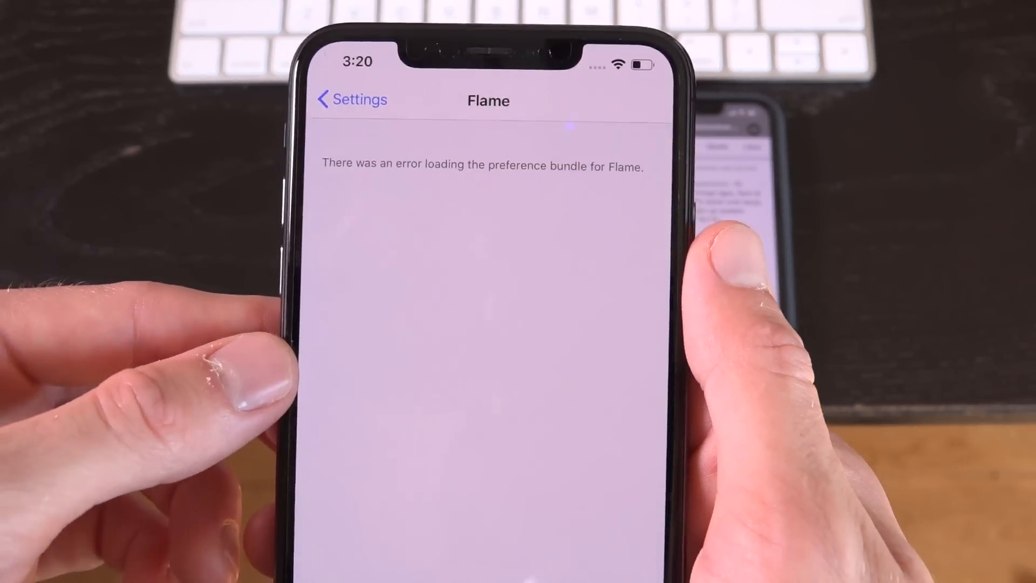
{"action": "left_click", "coordinate": [351, 100]}
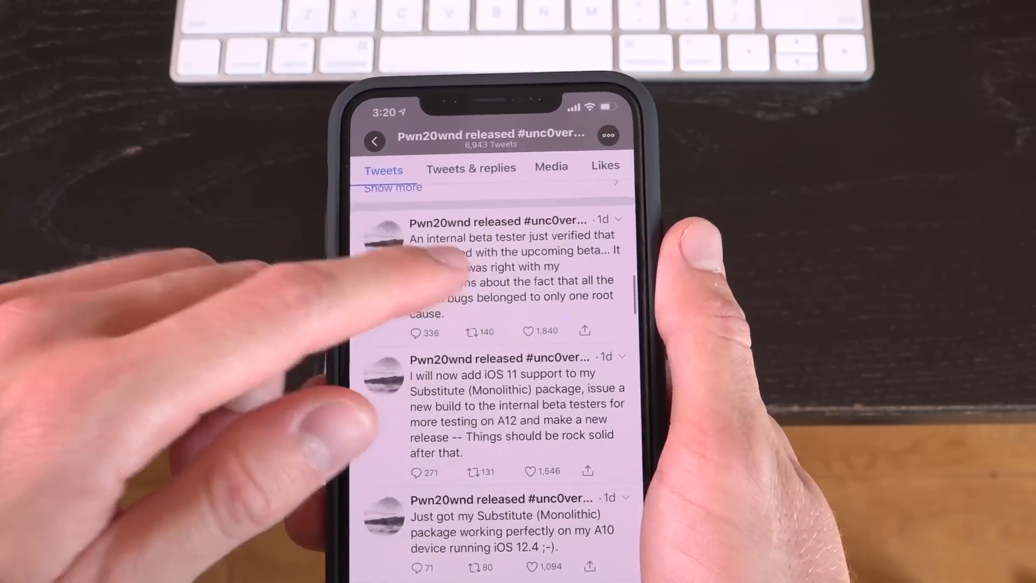
Step: Open Pwn20wnd's tweet saying a beta tester verified GPS is fixed in the upcoming beta
{"action": "left_click", "coordinate": [509, 265]}
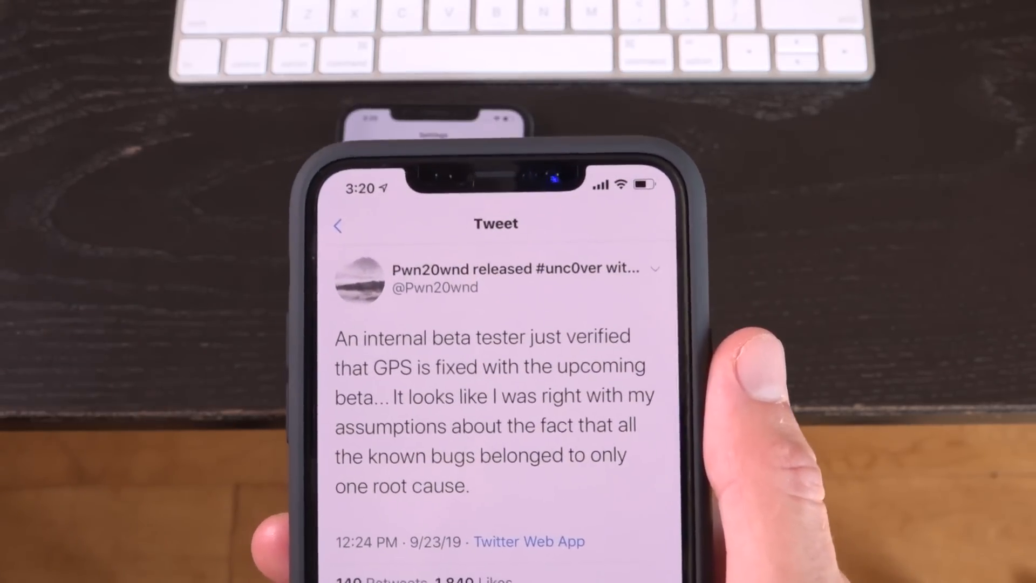